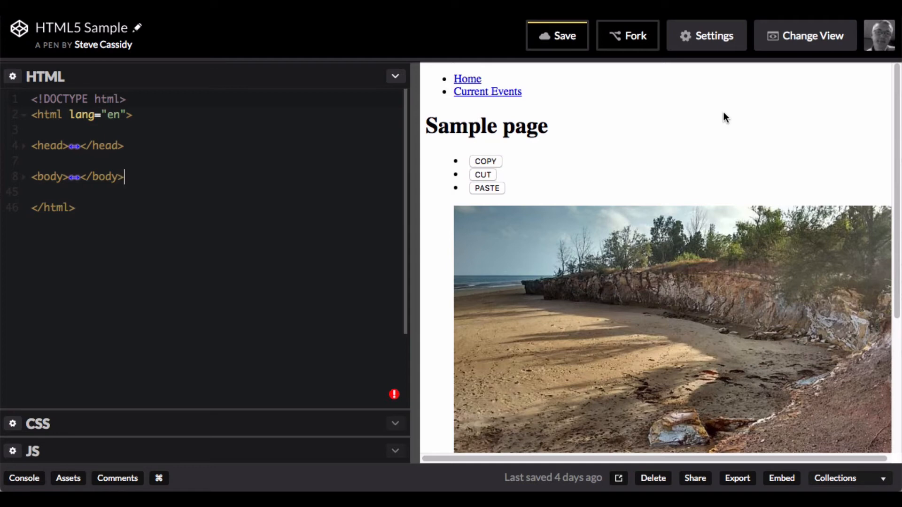
mouse_move(489, 154)
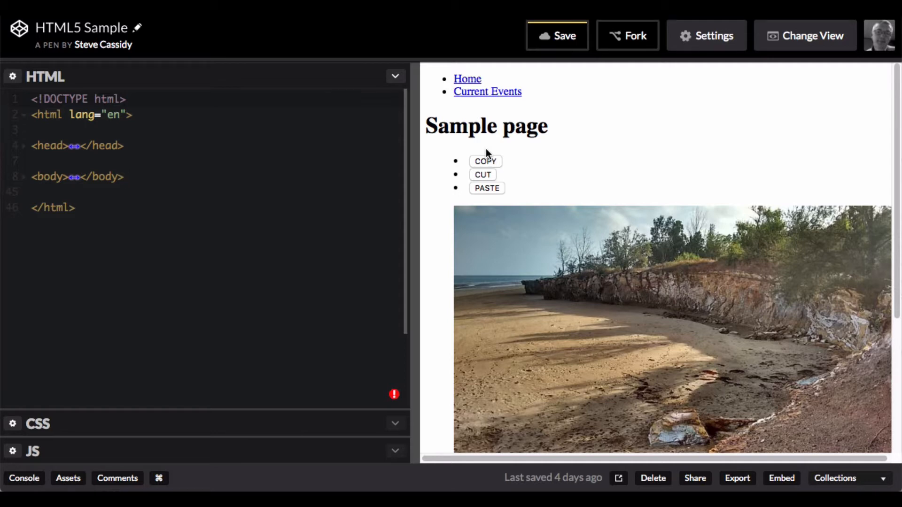
Unfold the head element to reveal its 'Sample page' title while the body stays collapsed
left_click(122, 177)
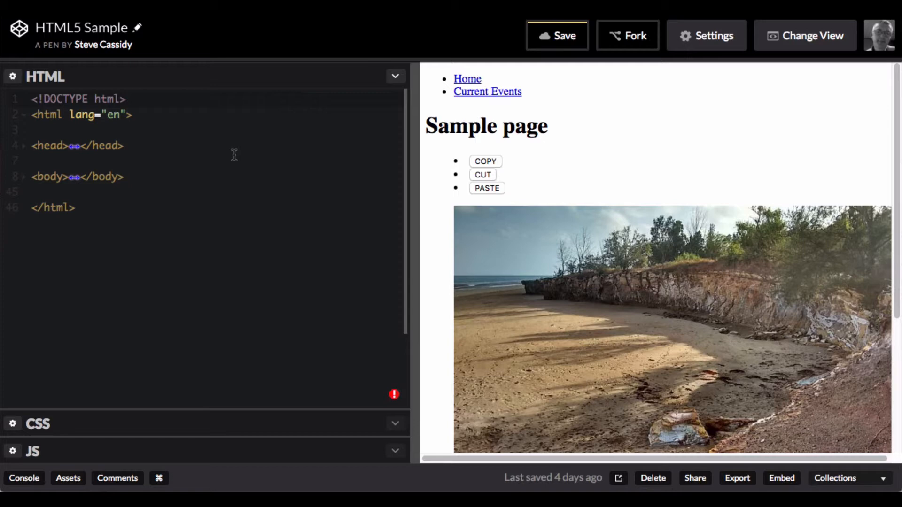
mouse_move(169, 160)
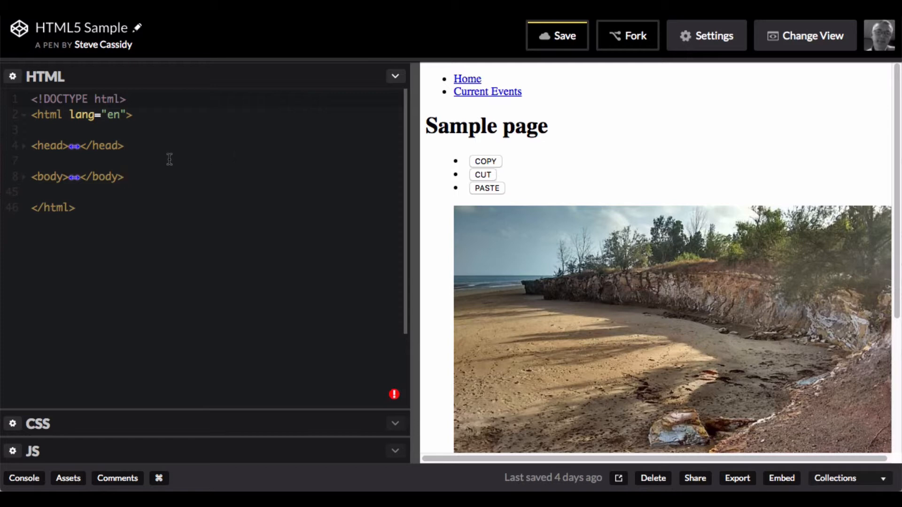
mouse_move(172, 165)
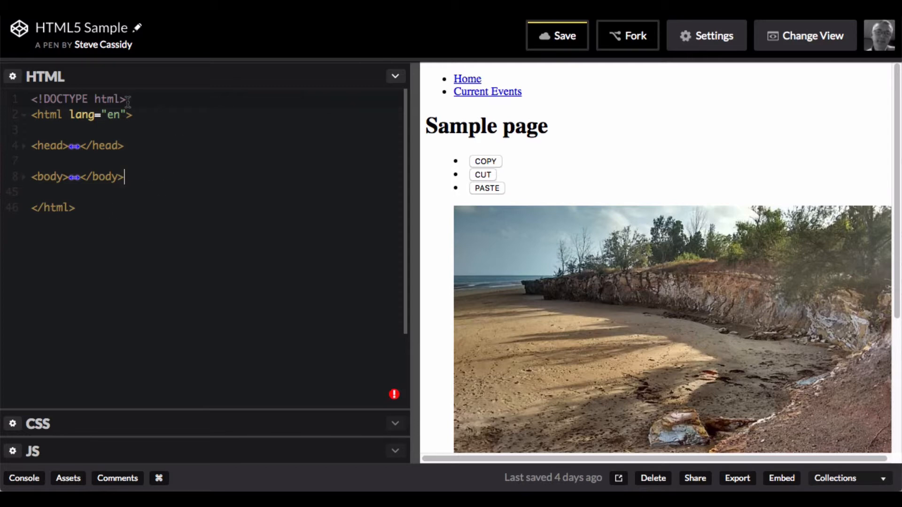
mouse_move(191, 237)
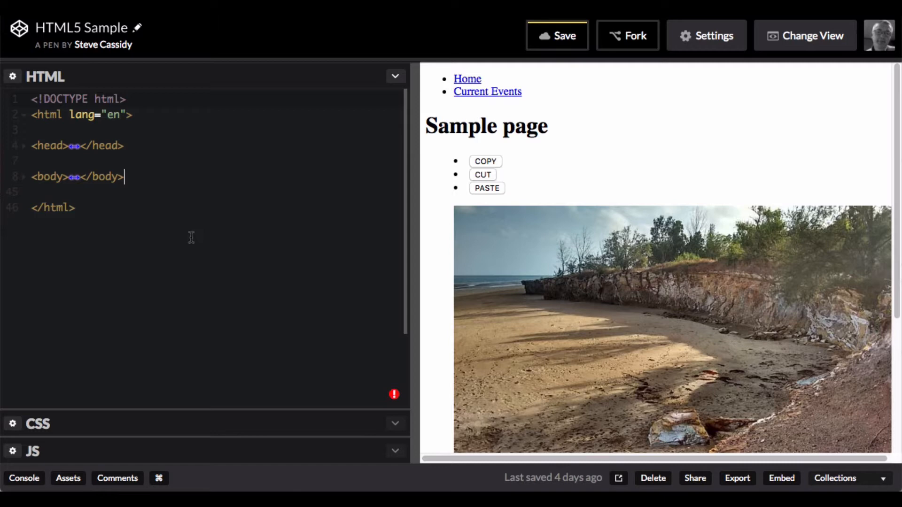
mouse_move(160, 144)
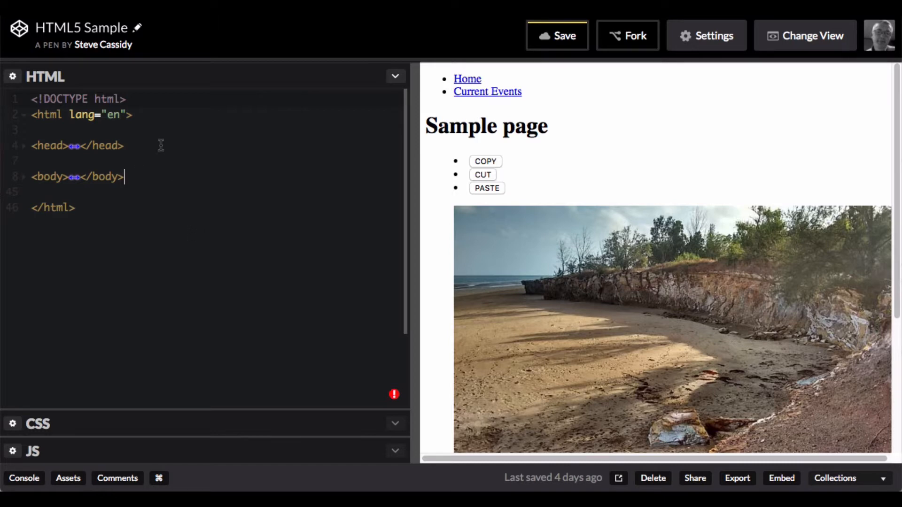
mouse_move(400, 223)
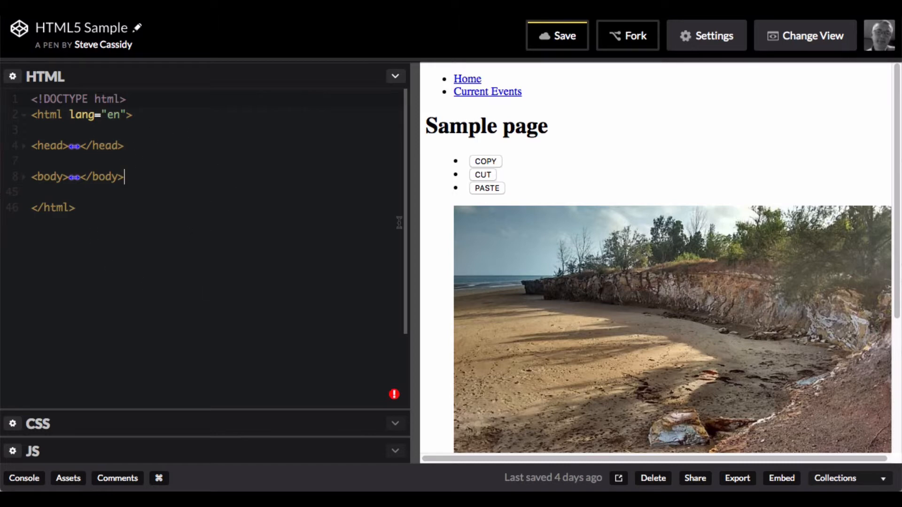
mouse_move(471, 253)
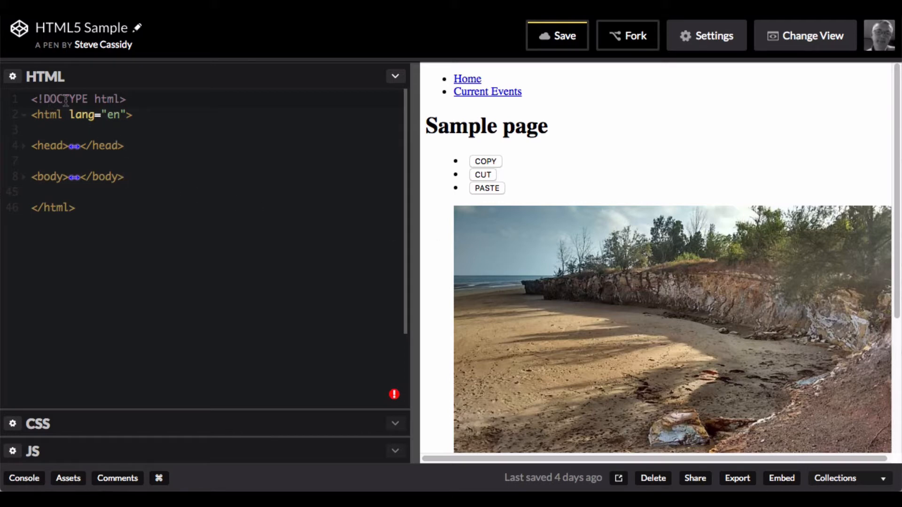
mouse_move(22, 148)
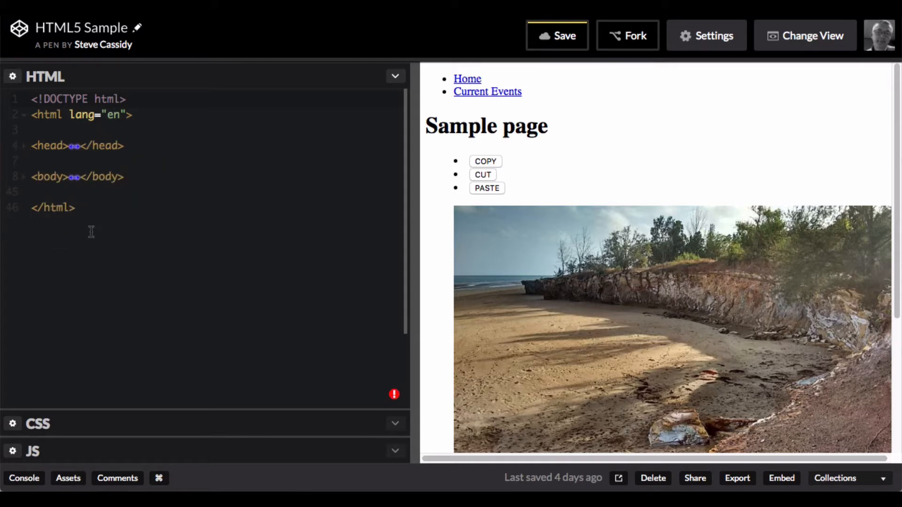
left_click(122, 177)
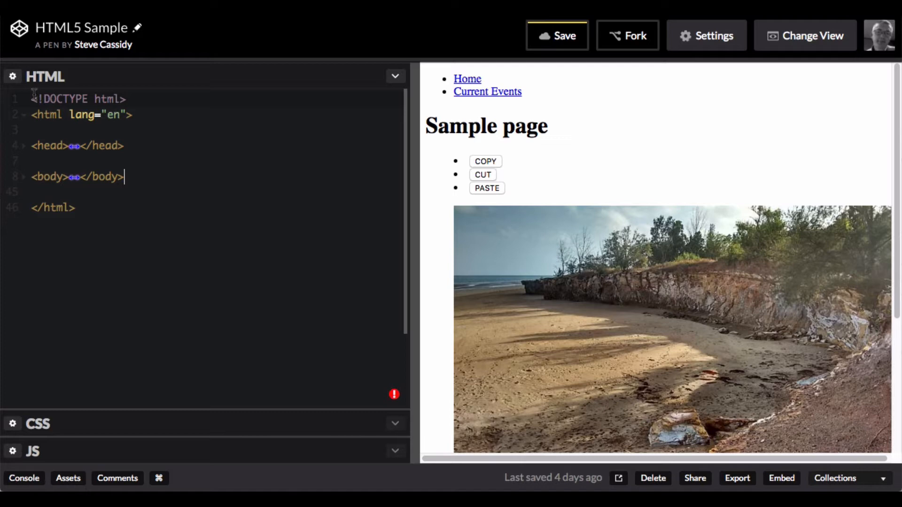
mouse_move(132, 98)
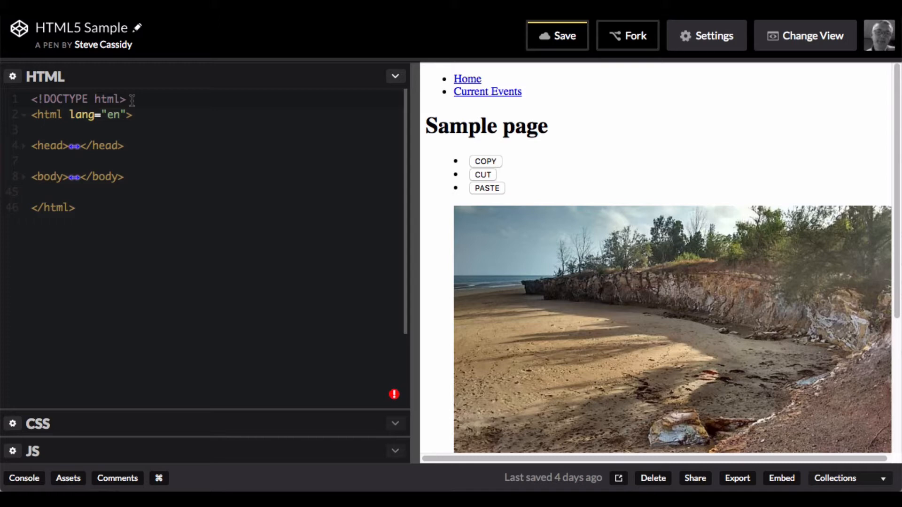
left_click(122, 177)
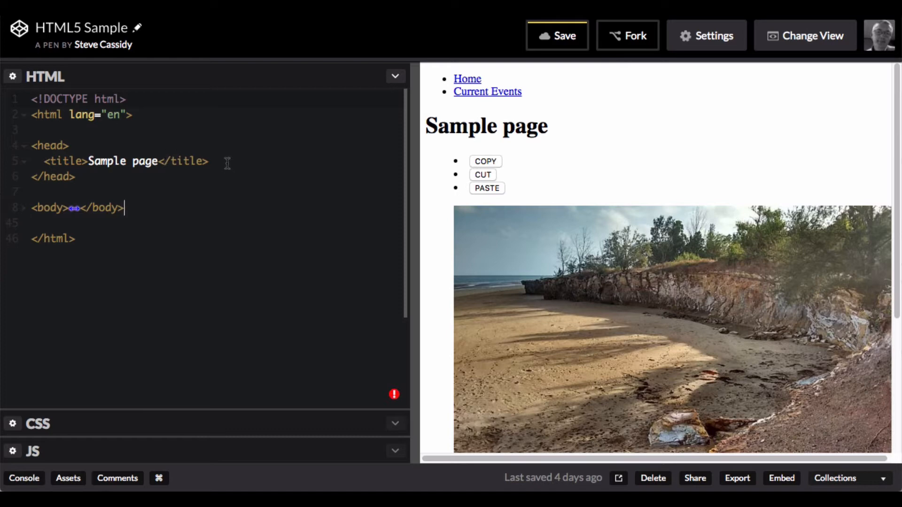
mouse_move(171, 175)
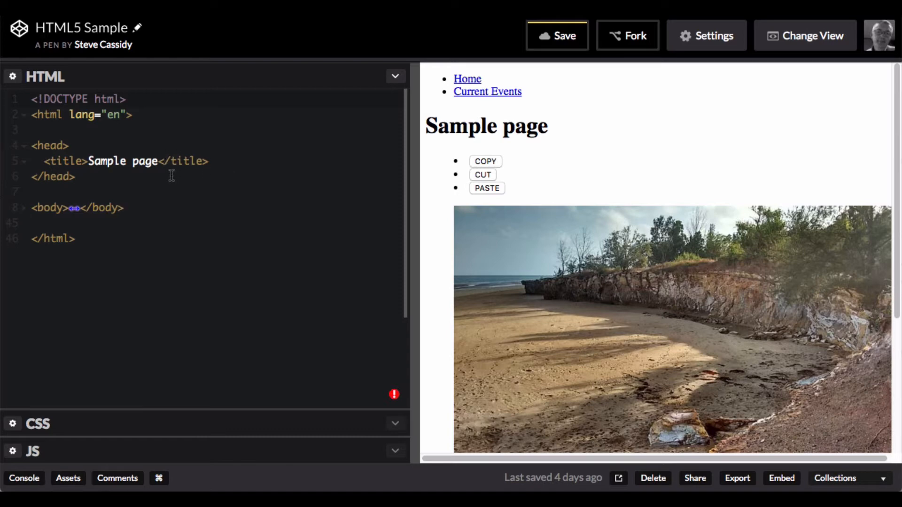
Collapse the head and expand the body to show nav, header, menu, section and footer
left_click(24, 145)
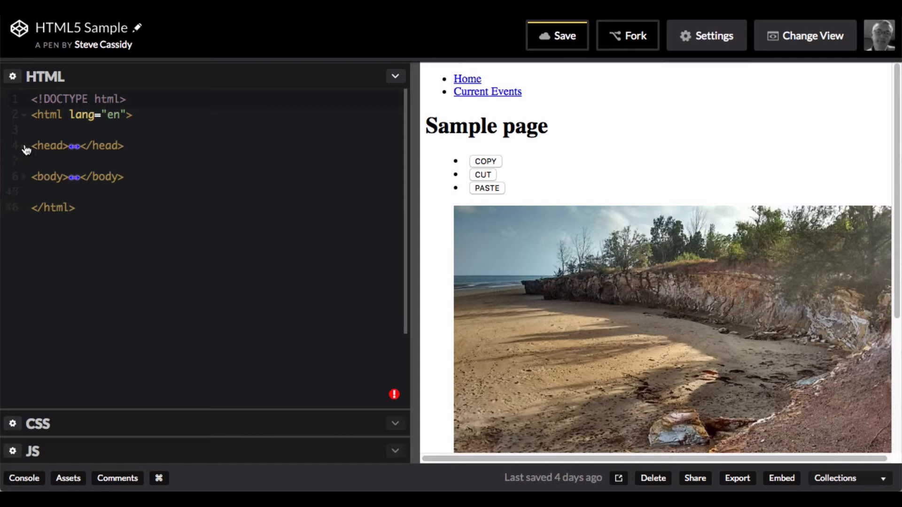
left_click(24, 177)
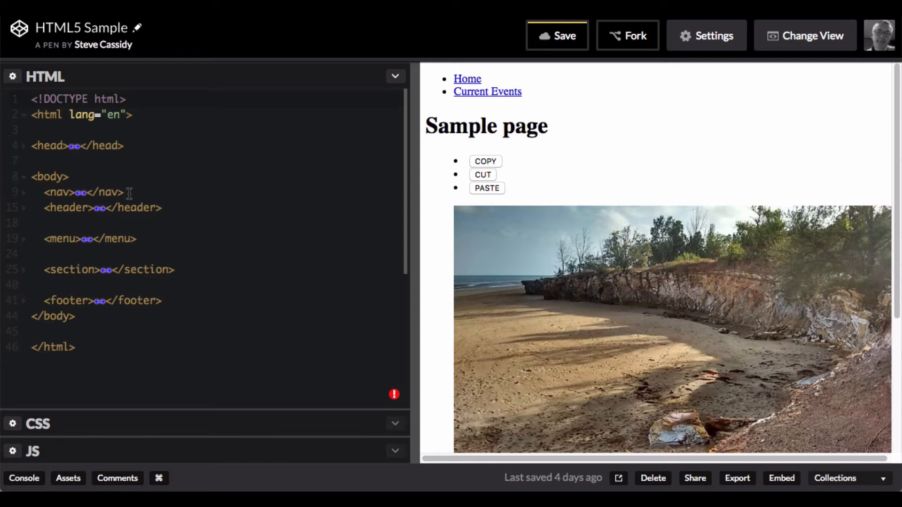
left_click(22, 192)
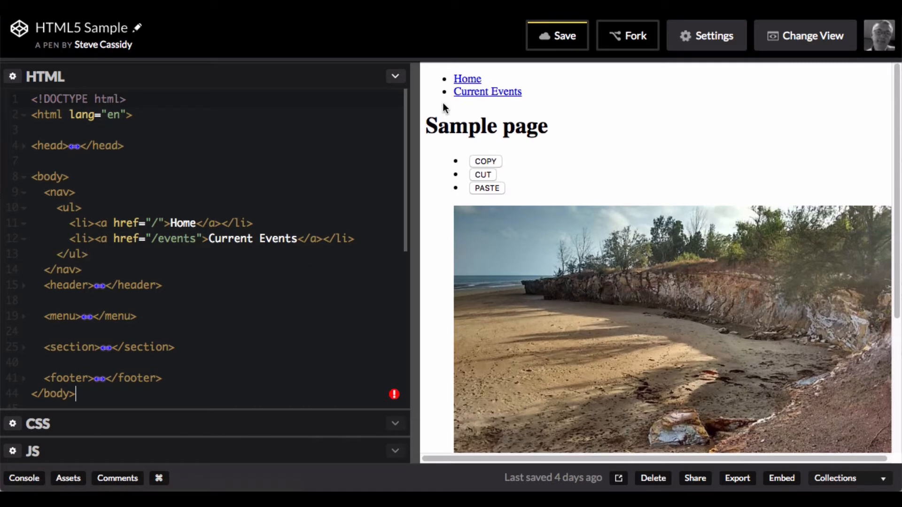
mouse_move(458, 115)
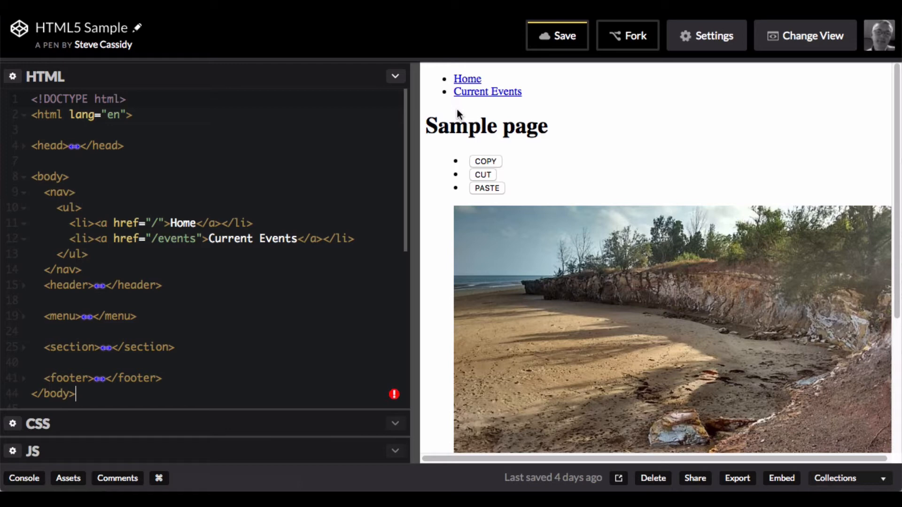
mouse_move(98, 269)
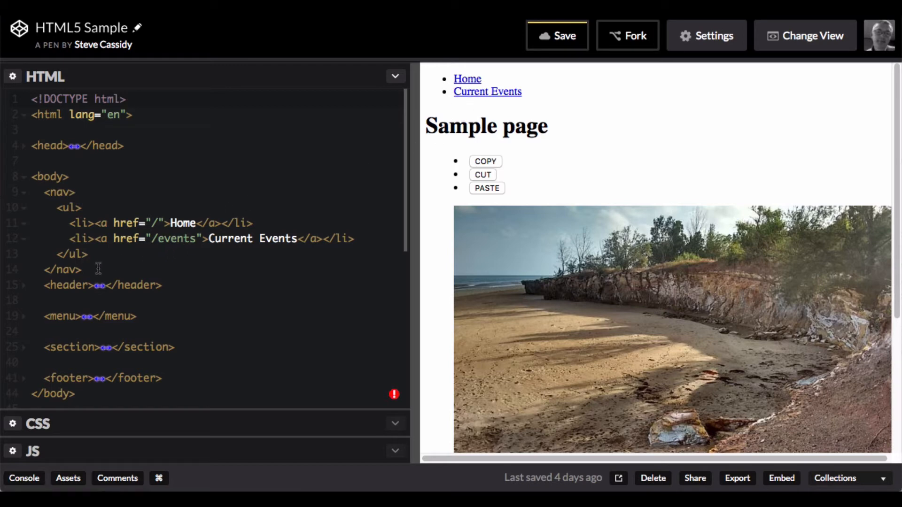
mouse_move(27, 198)
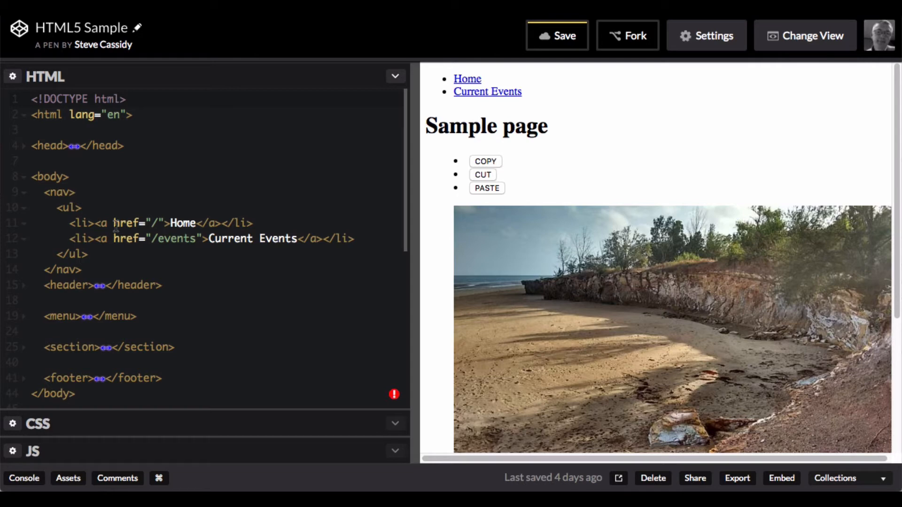
mouse_move(27, 198)
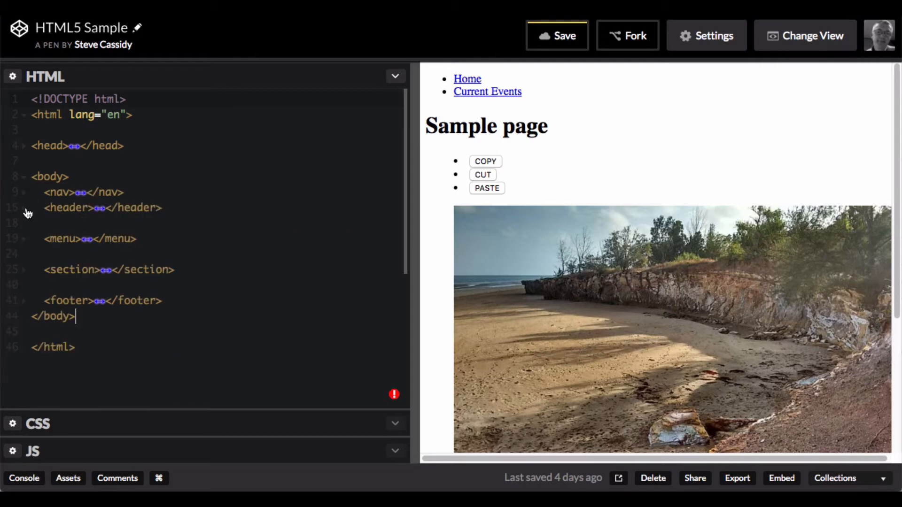
left_click(24, 207)
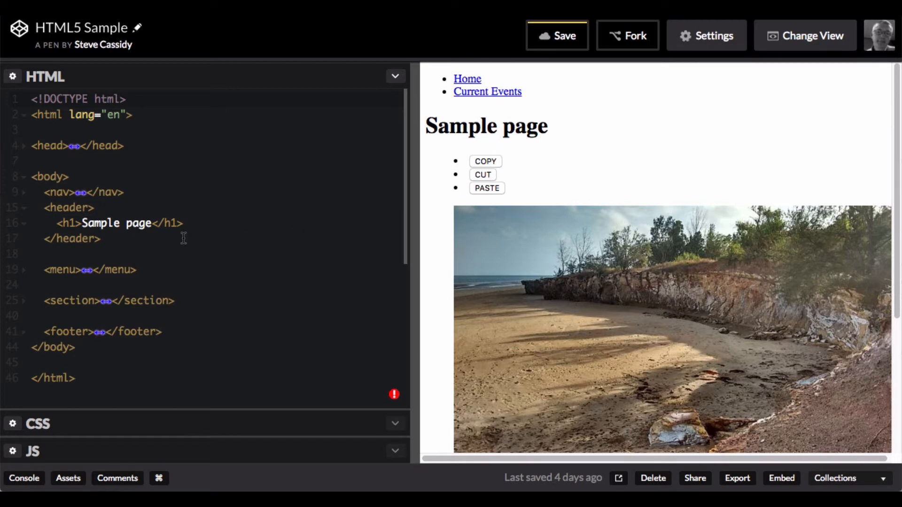
left_click(25, 207)
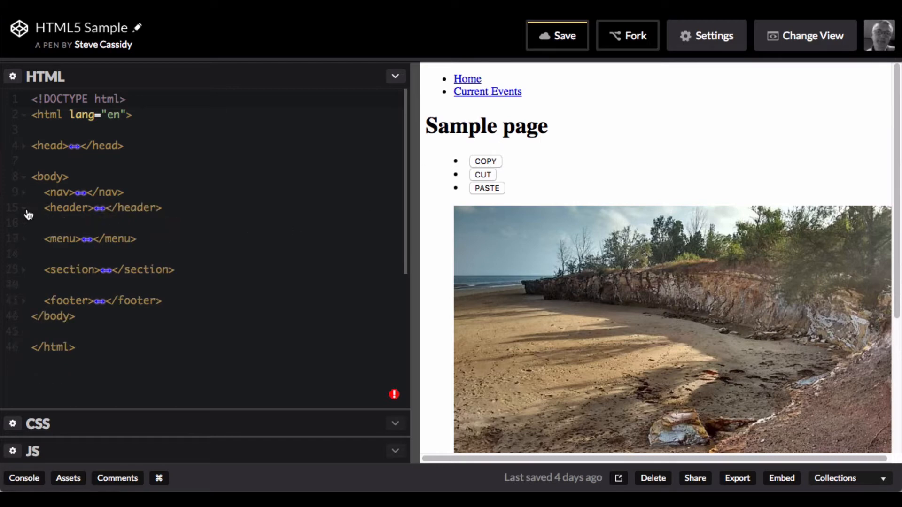
Expand the menu element to show its COPY, CUT and PASTE buttons with onclick handlers
left_click(25, 239)
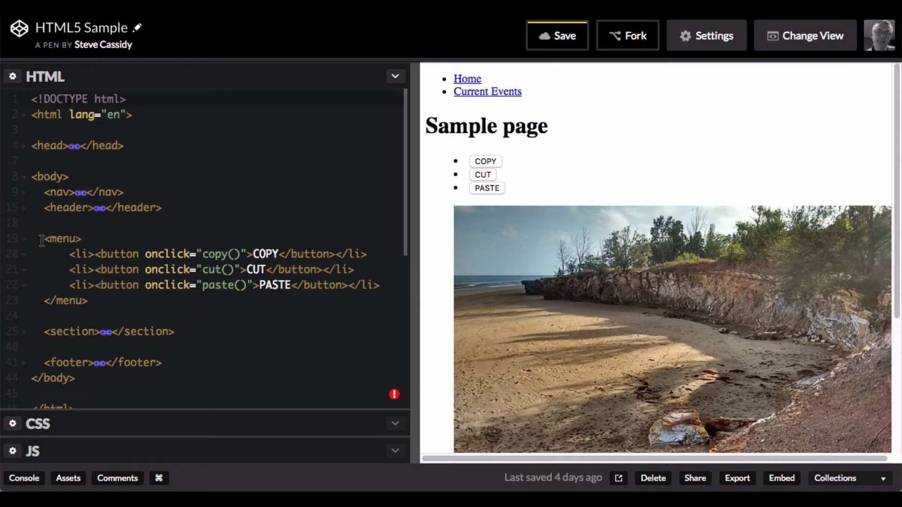
mouse_move(112, 245)
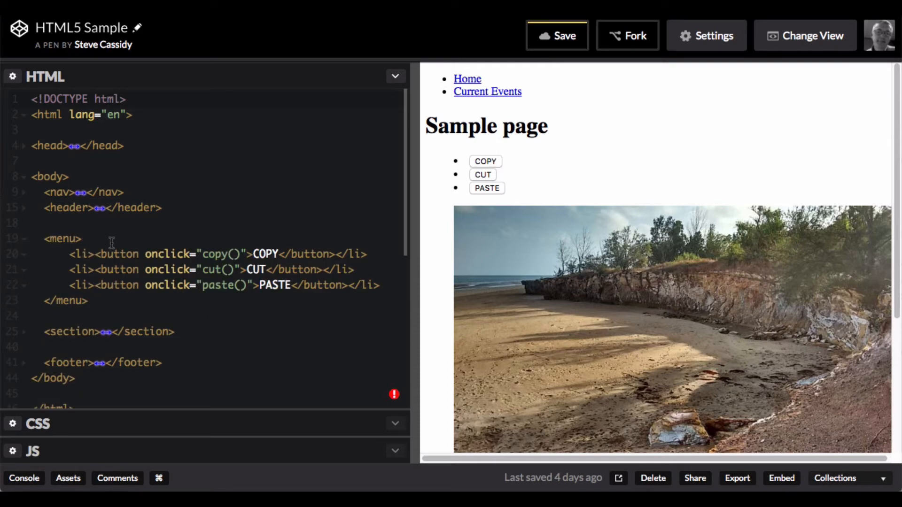
mouse_move(83, 223)
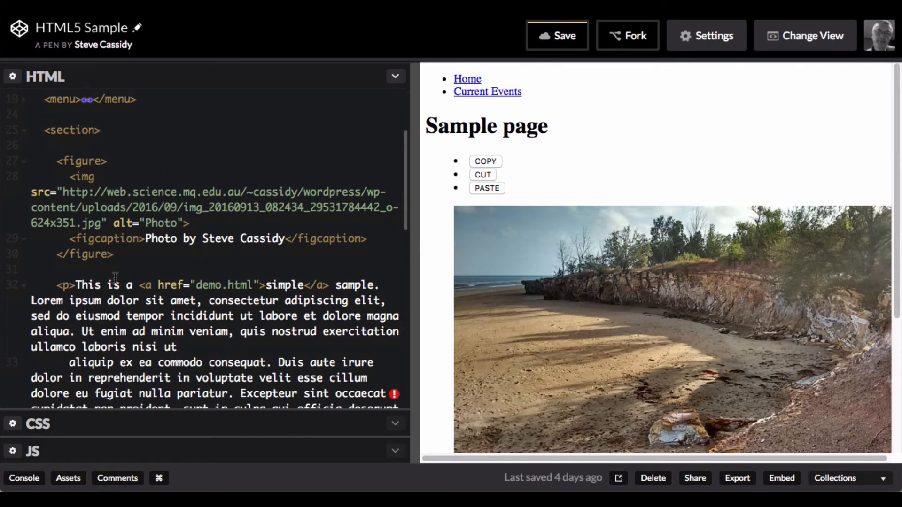
Scroll down to the photo caption, both paragraphs and the footer copyright line
scroll("down", 3)
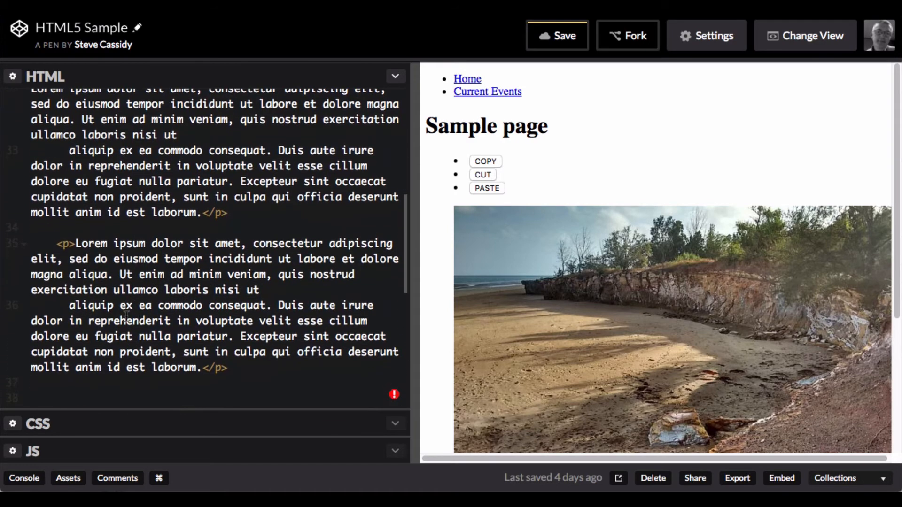
scroll("down", 3)
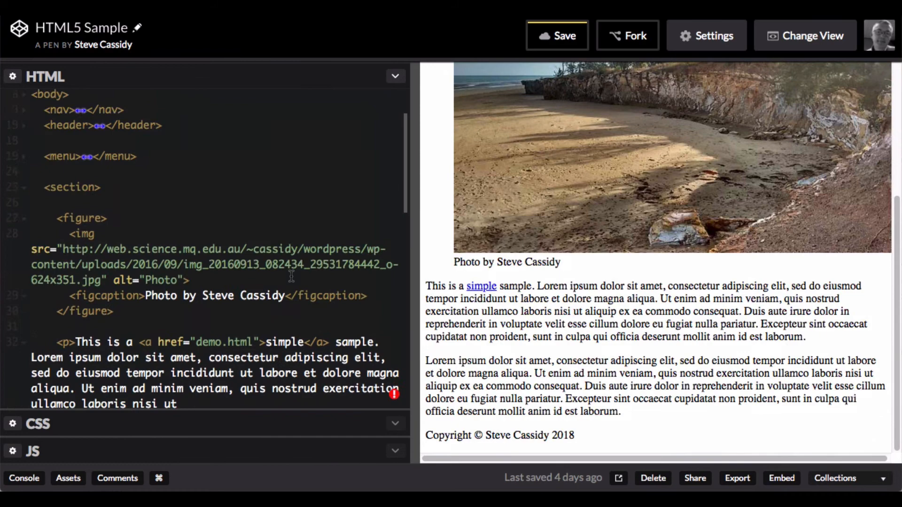
scroll("down", 3)
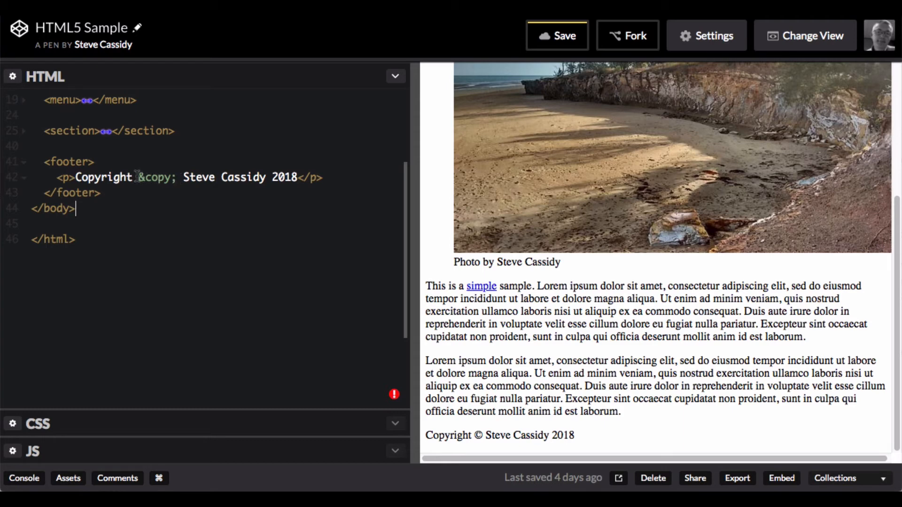
mouse_move(196, 232)
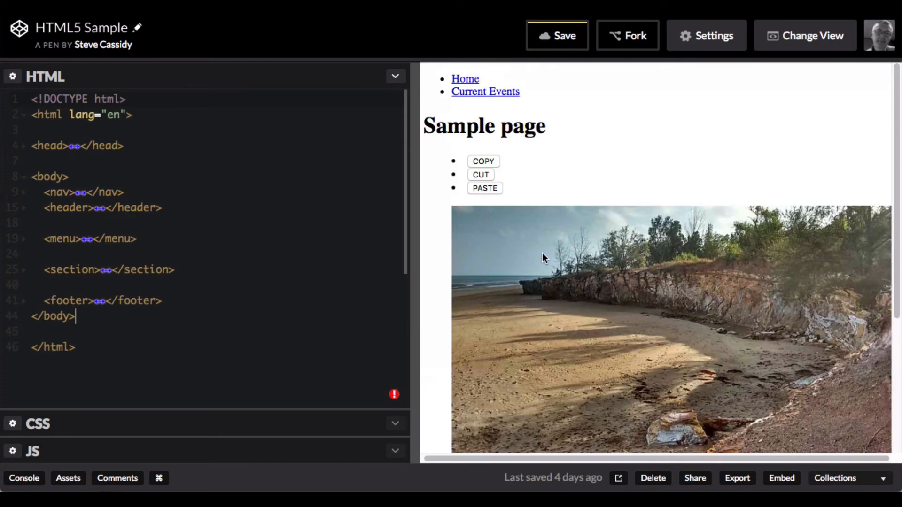
Scroll the preview through Home and Current Events, then focus the HTML editor
scroll("down", 3)
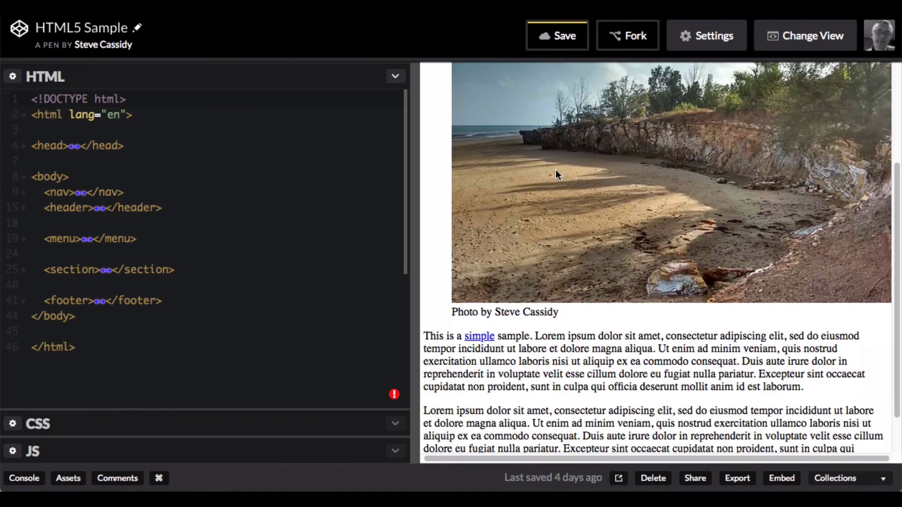
scroll("down", 3)
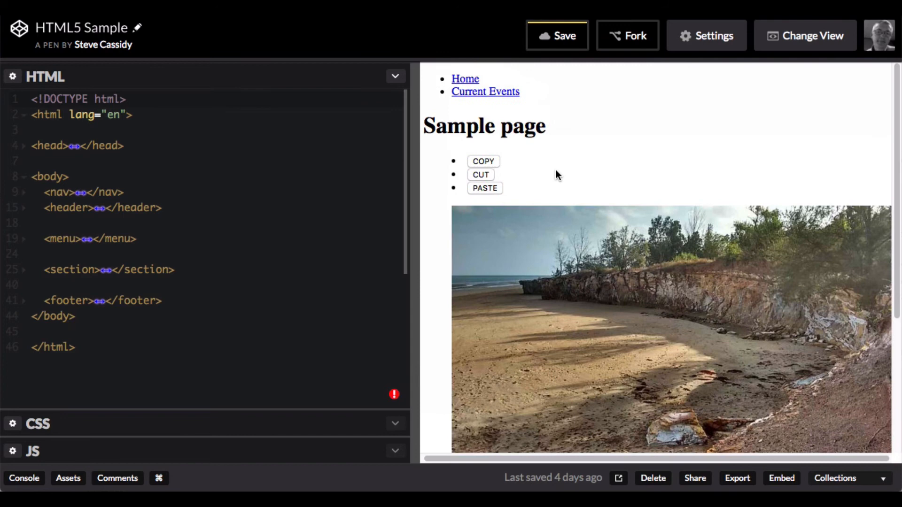
mouse_move(446, 82)
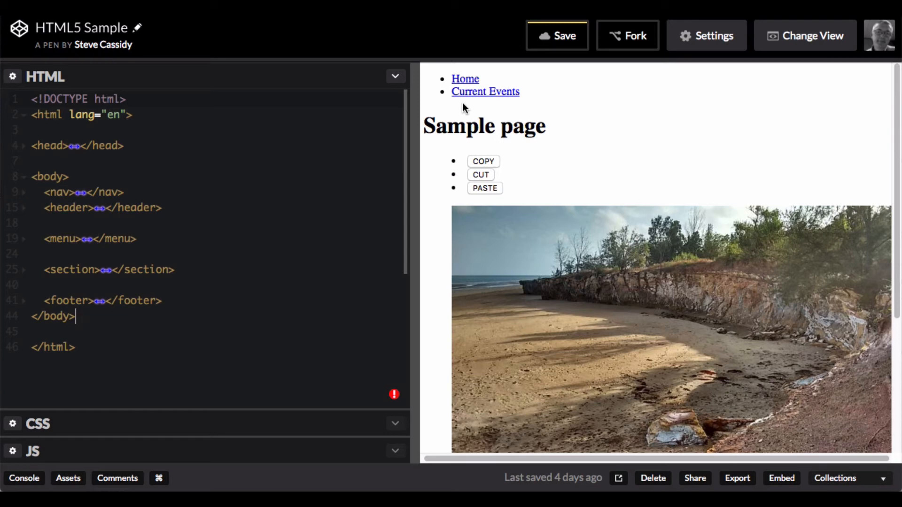
mouse_move(463, 165)
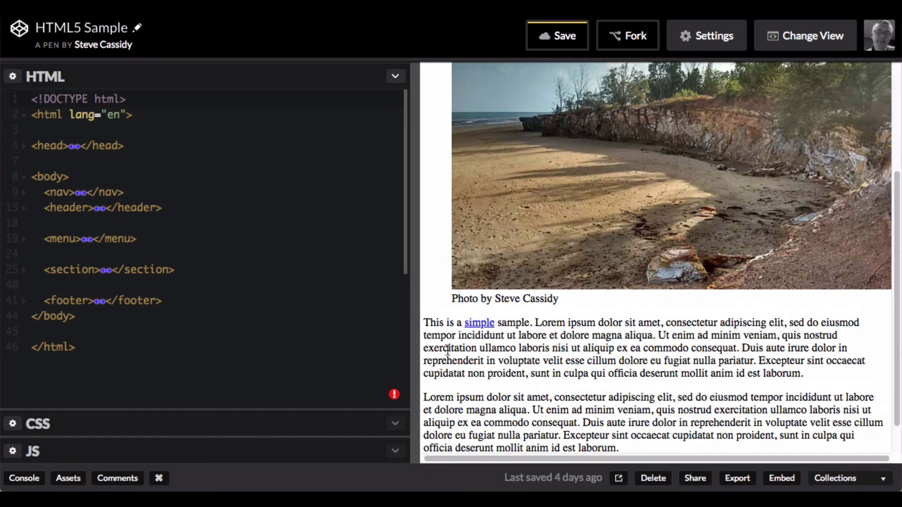
scroll("down", 3)
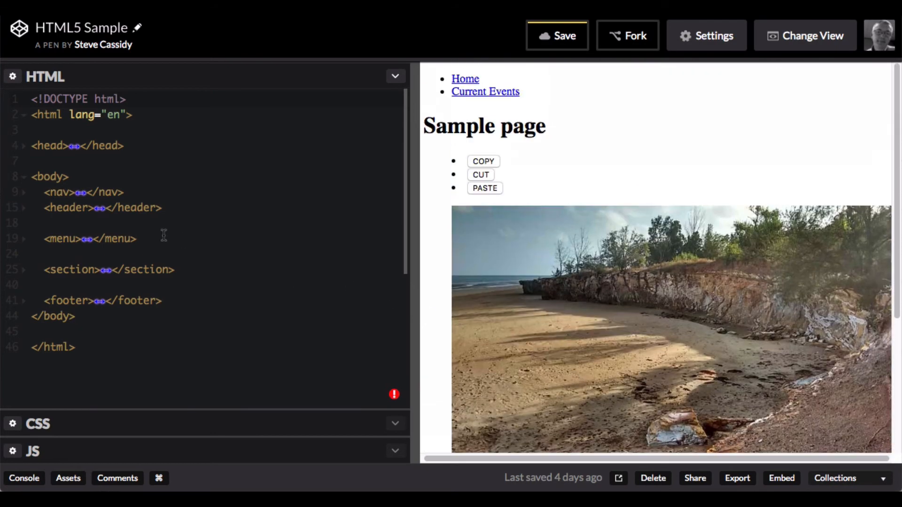
mouse_move(160, 347)
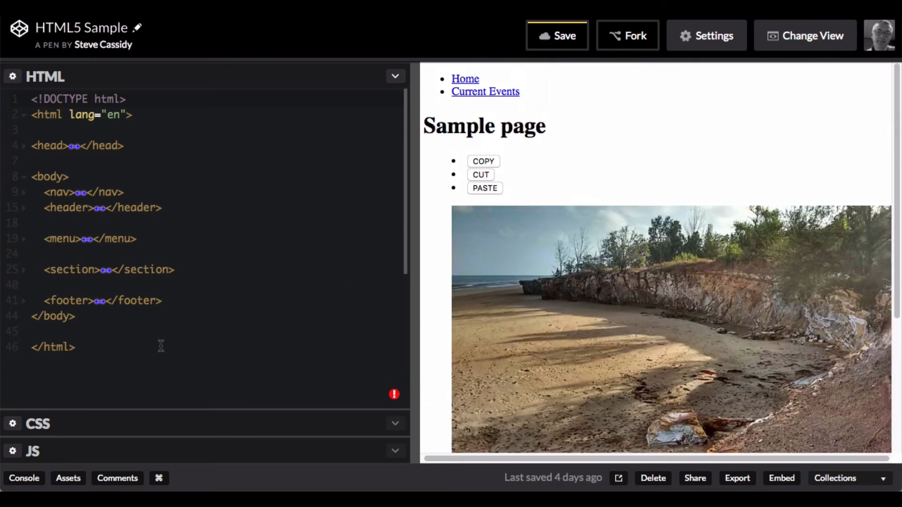
left_click(75, 316)
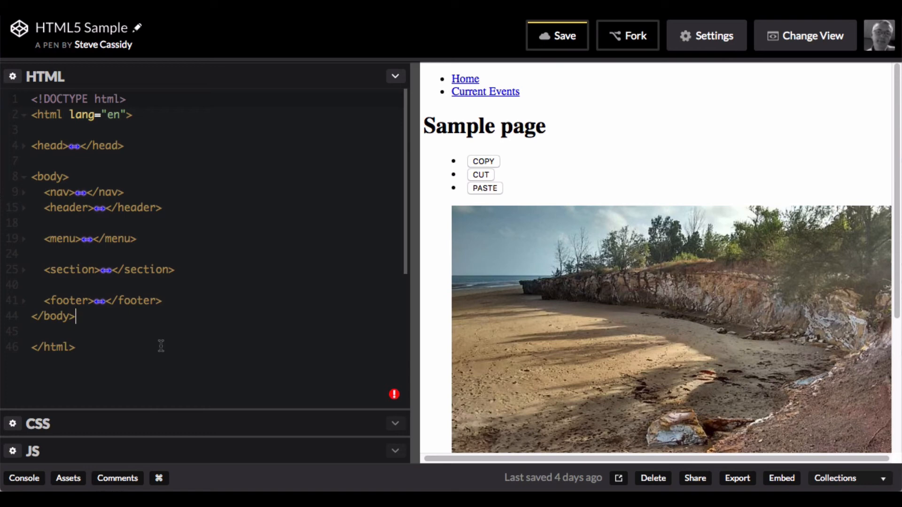
mouse_move(155, 392)
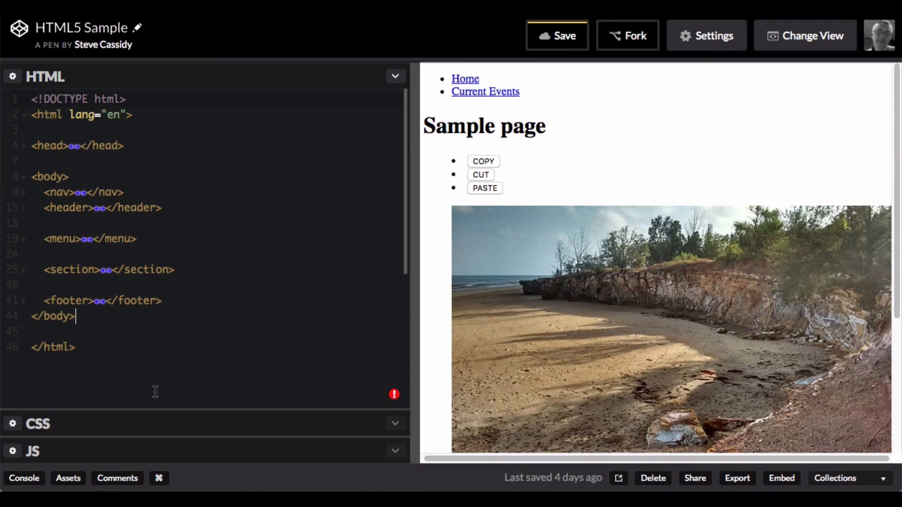
mouse_move(95, 395)
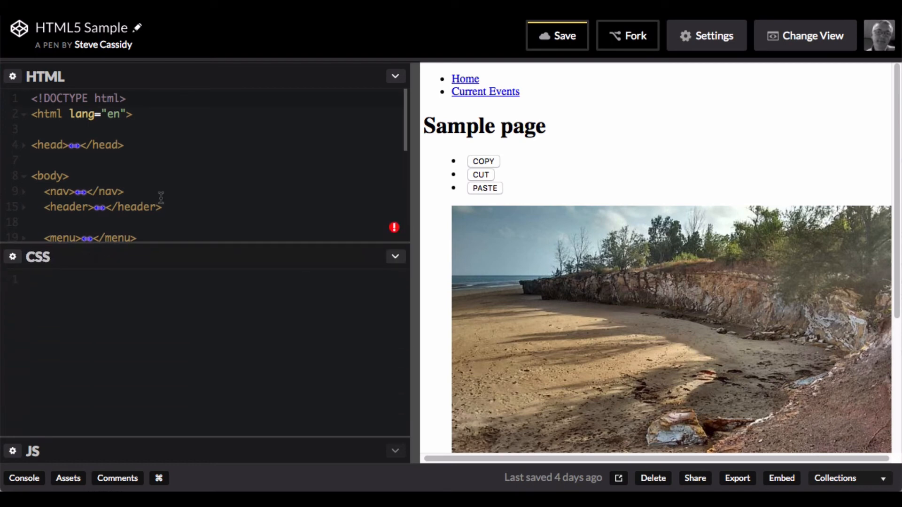
Scroll to the empty CSS editor beneath the collapsed HTML body sections
scroll("down", 3)
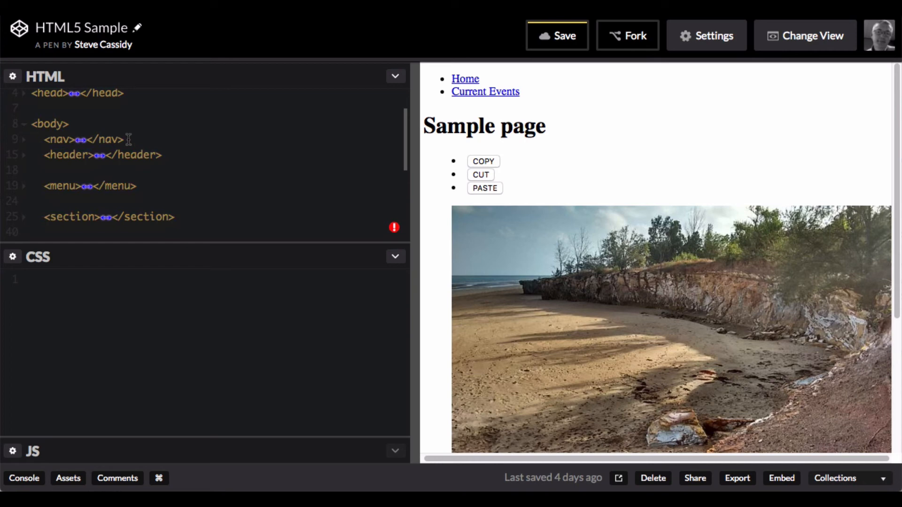
mouse_move(174, 208)
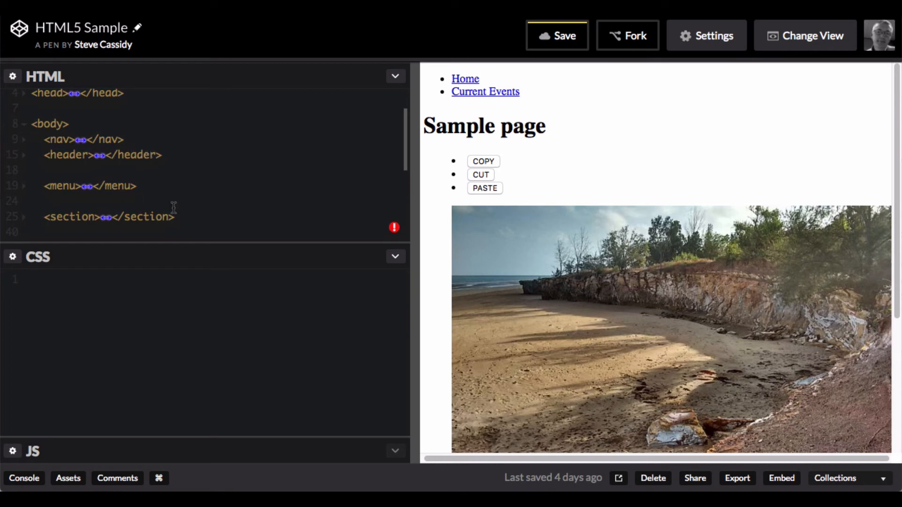
mouse_move(161, 260)
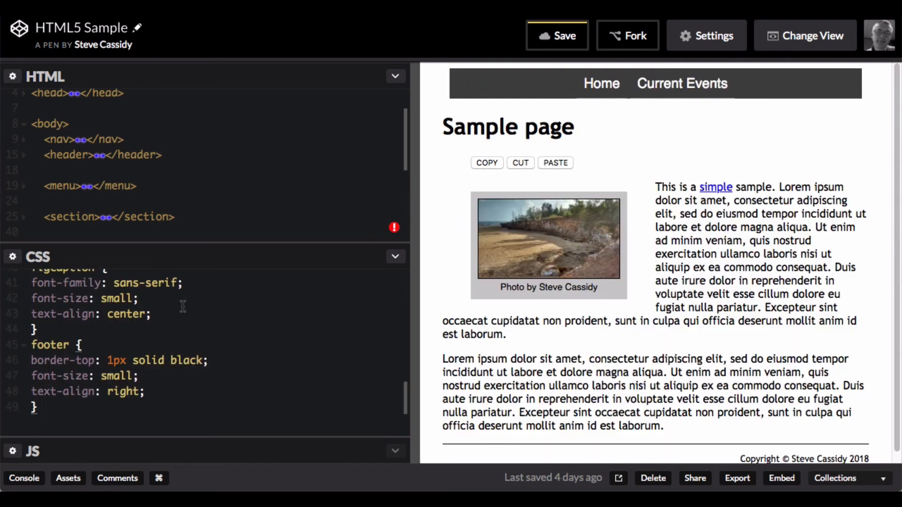
mouse_move(353, 306)
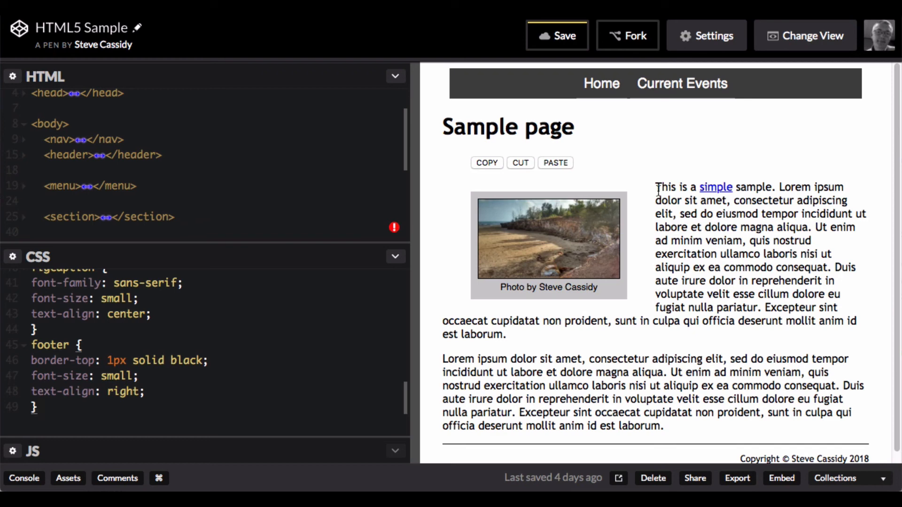
mouse_move(724, 95)
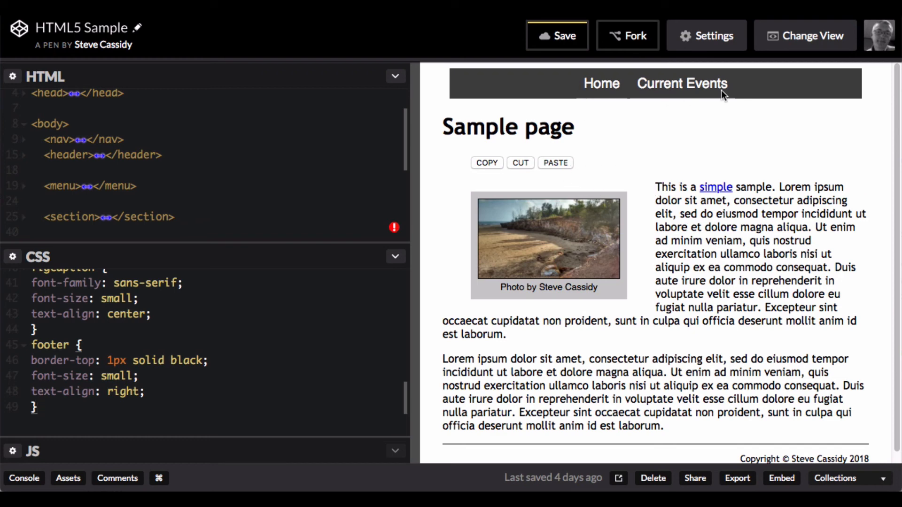
mouse_move(600, 84)
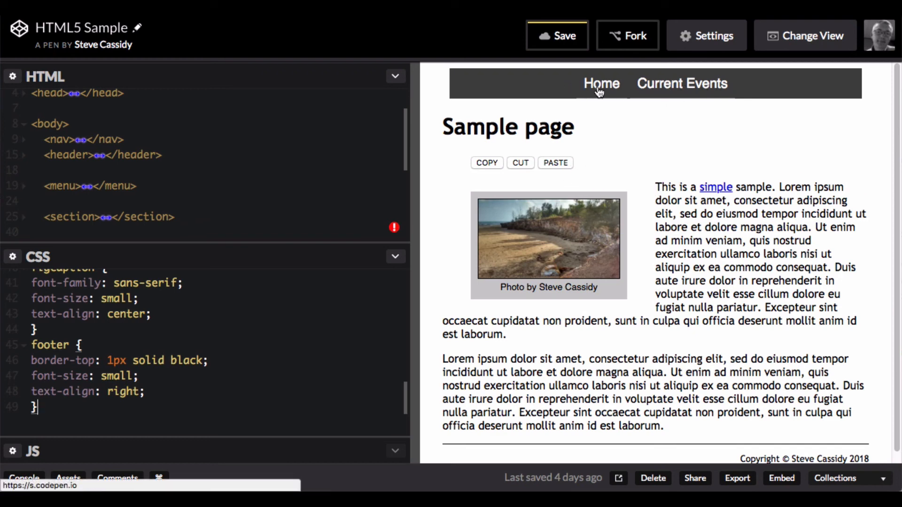
mouse_move(547, 148)
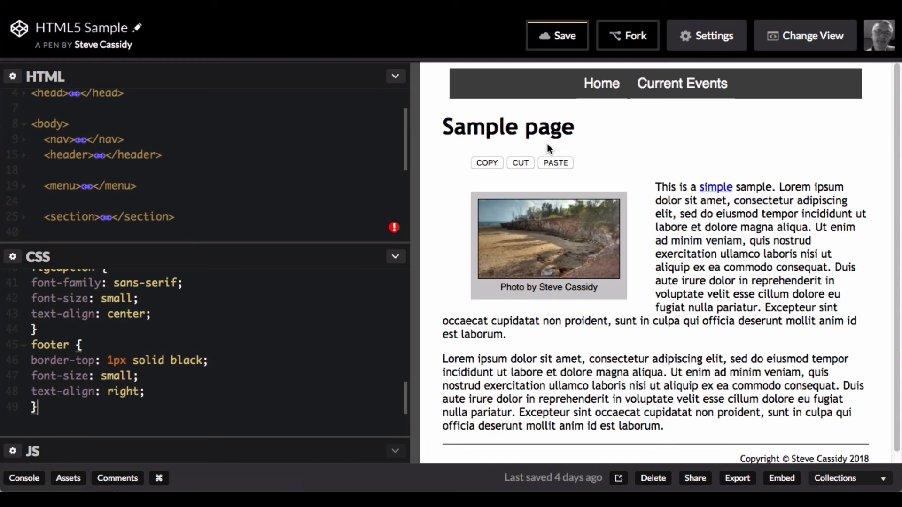
mouse_move(493, 175)
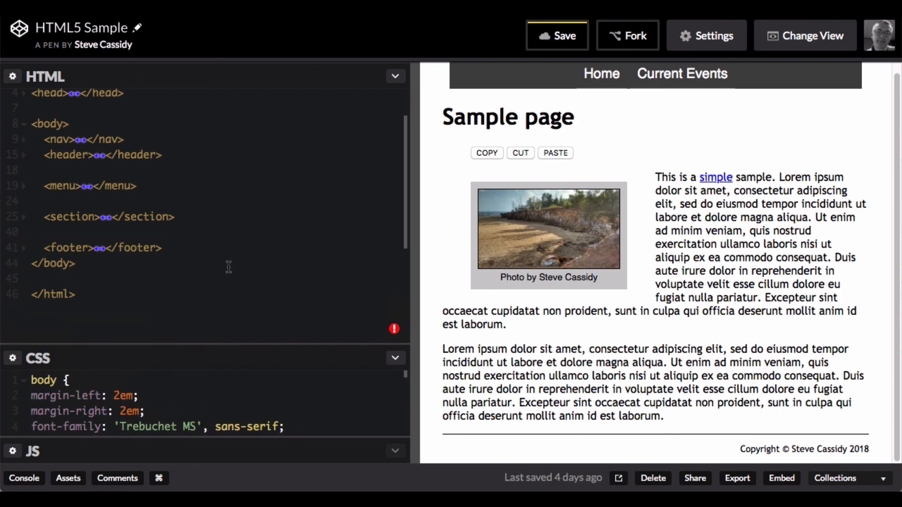
mouse_move(195, 268)
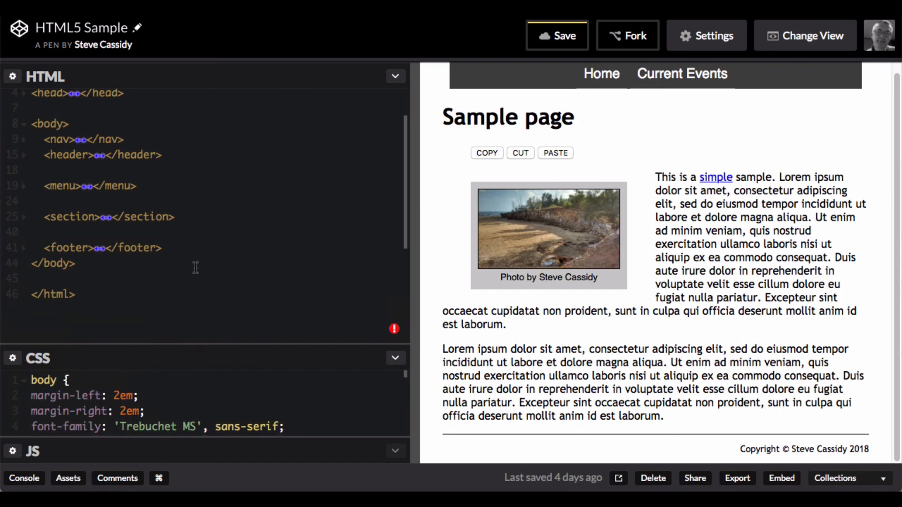